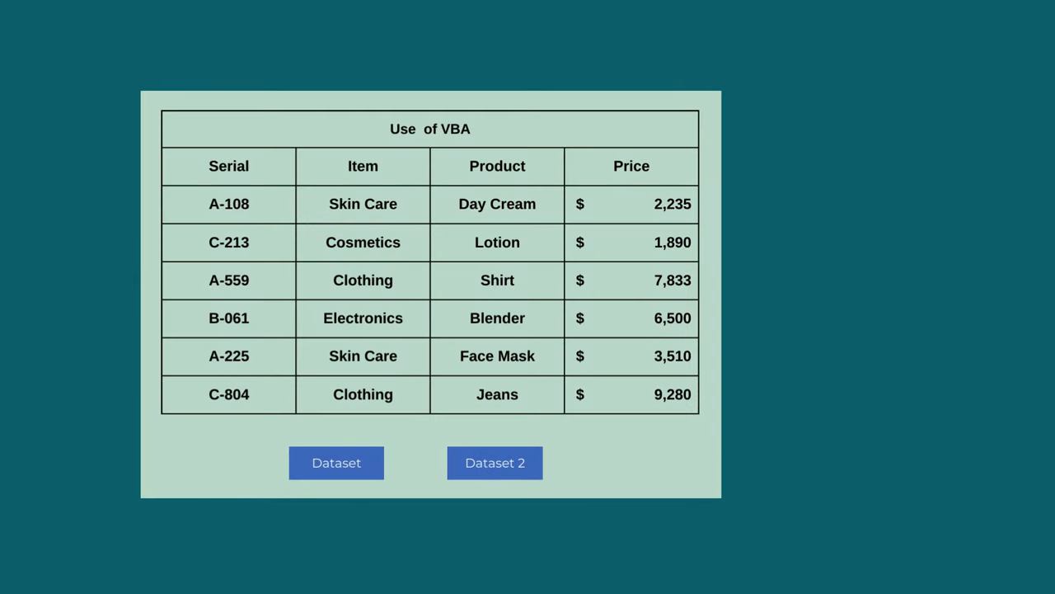
# - Copy the whole Copy-Paste sheet, including its title and Serial/Category/Product/Price table
pyautogui.click(335, 462)
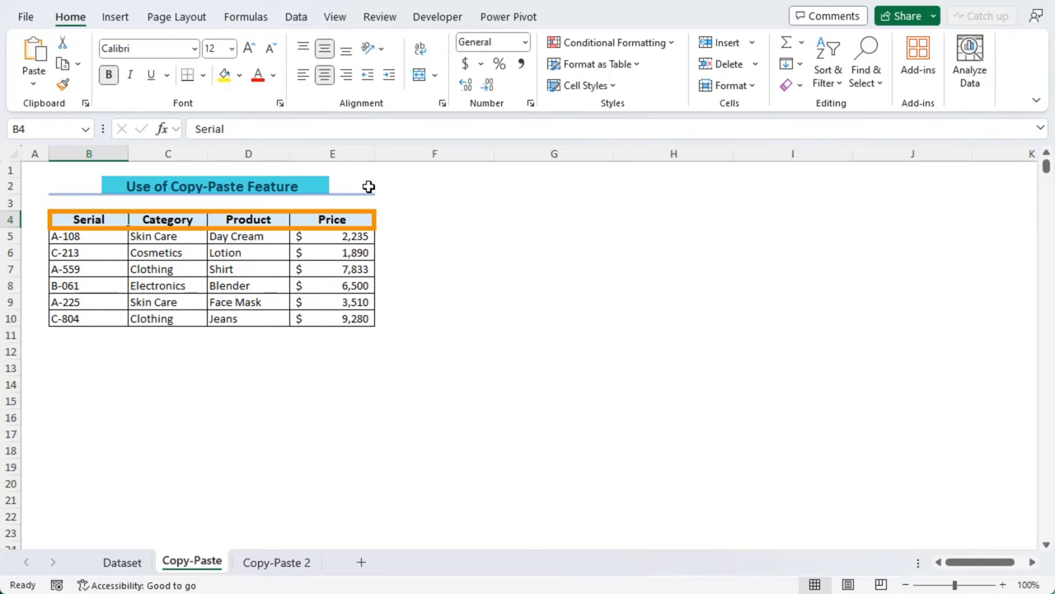
pyautogui.click(277, 561)
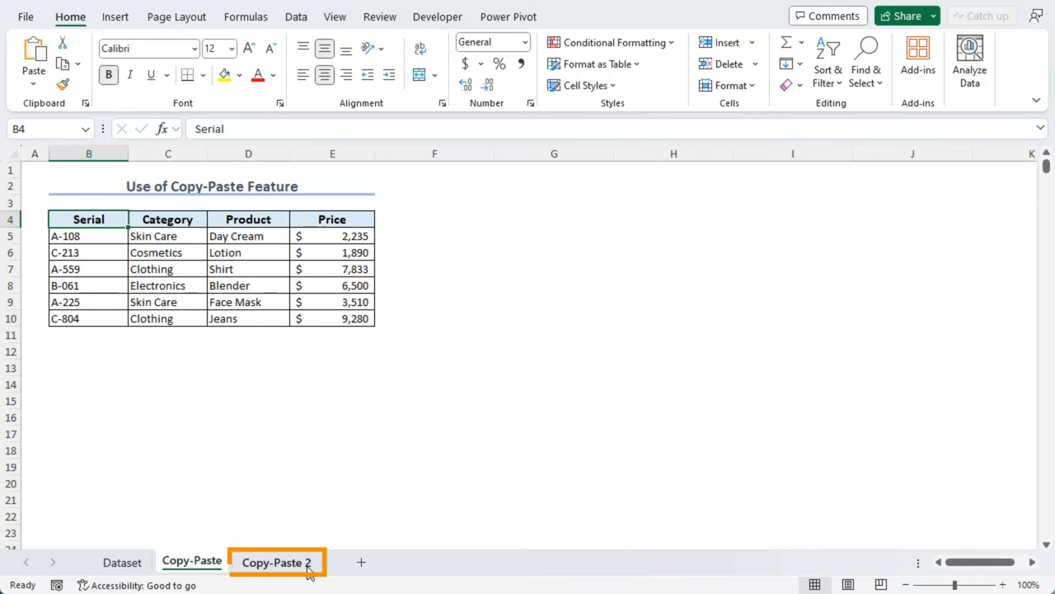
pyautogui.click(191, 562)
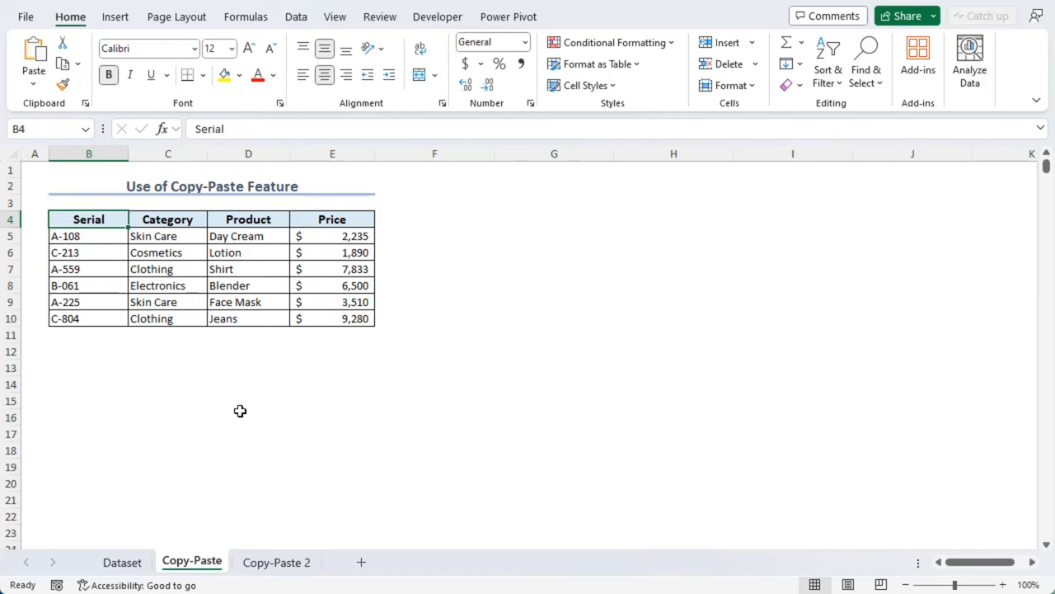
pyautogui.click(11, 154)
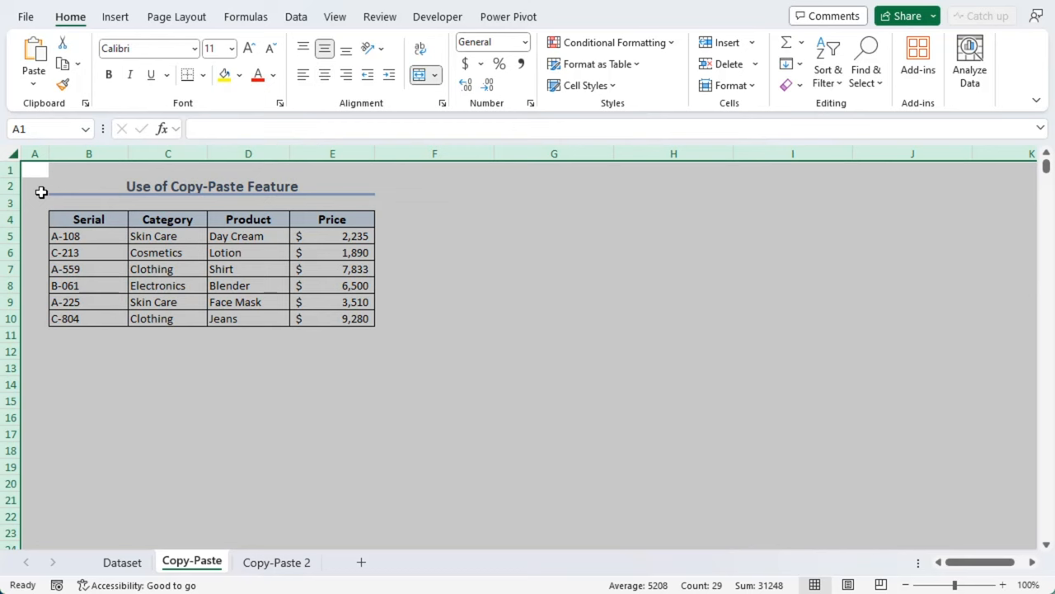
pyautogui.press('ctrl+c')
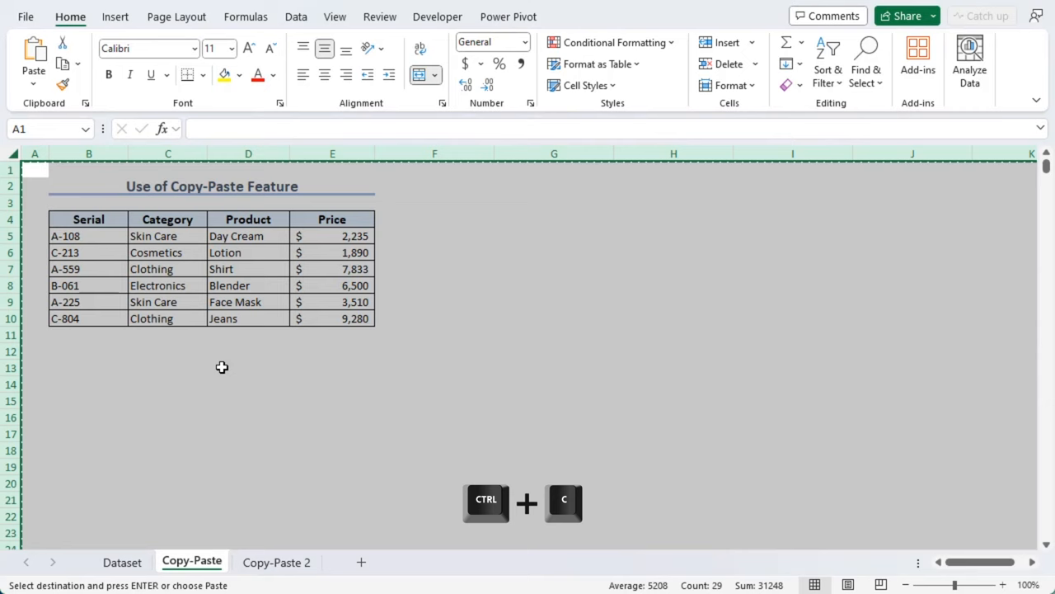
pyautogui.click(276, 561)
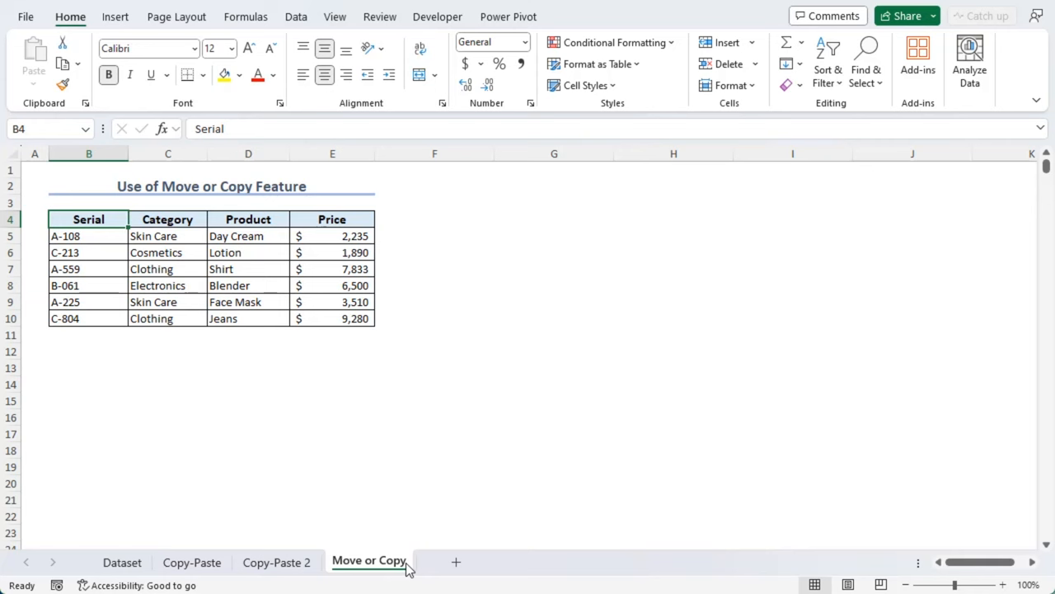
# - Make a copy of the Move or Copy sheet, placed after all existing sheets
pyautogui.rightClick(370, 561)
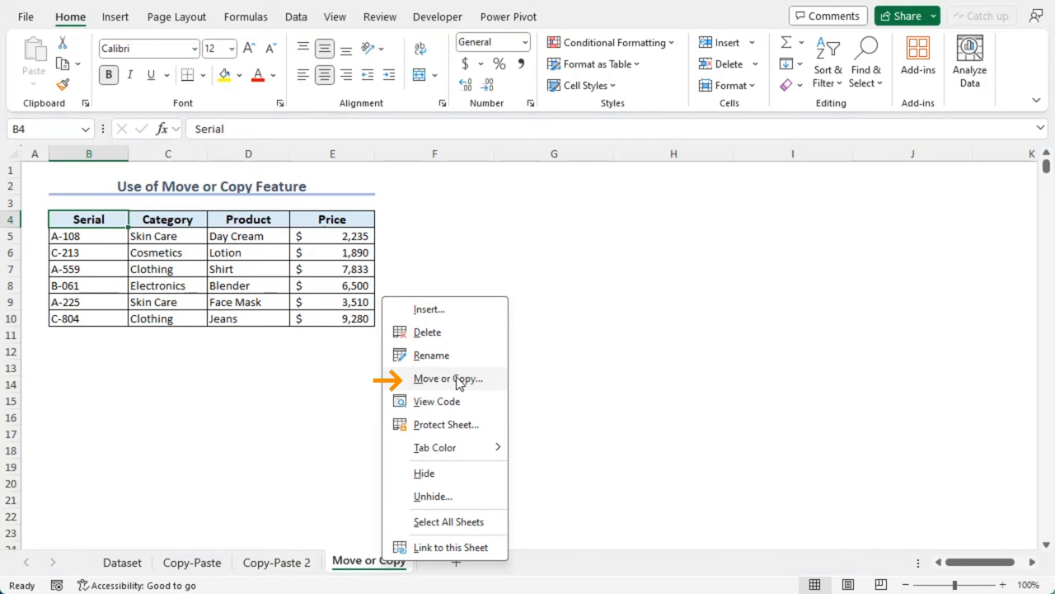
pyautogui.click(448, 378)
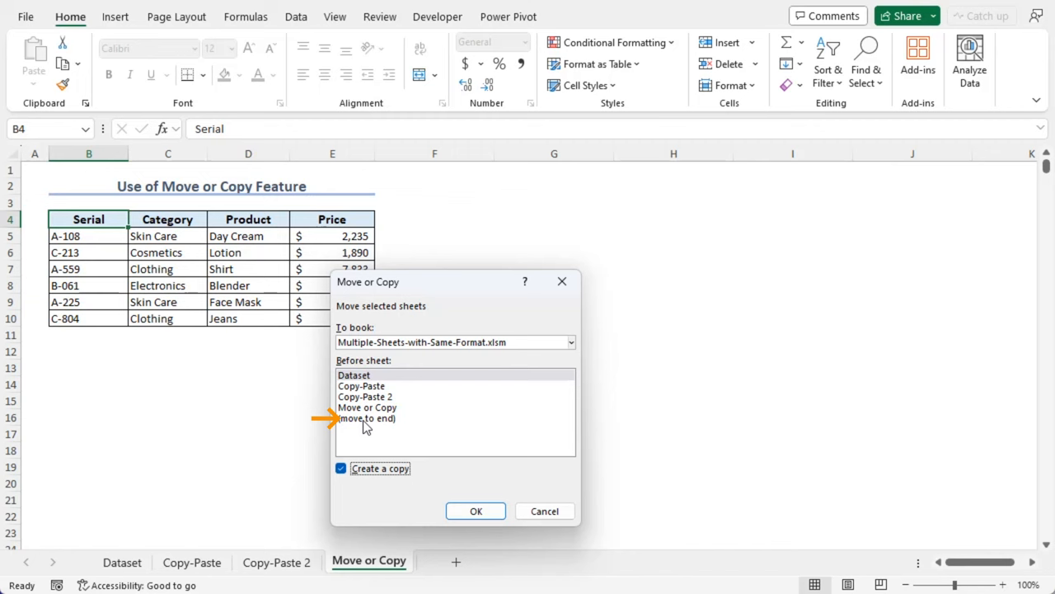
pyautogui.click(476, 511)
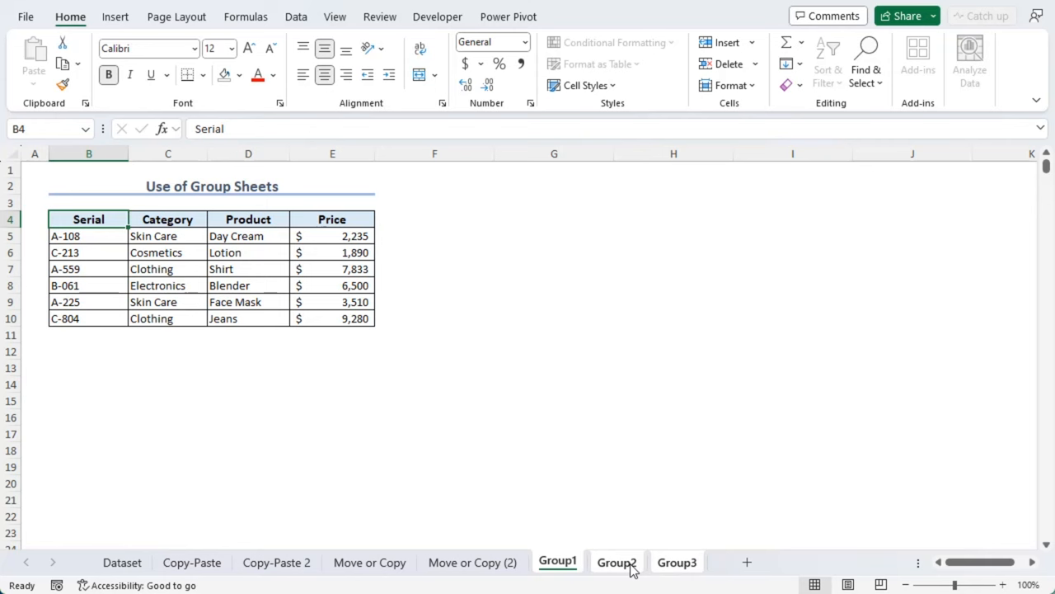
pyautogui.moveTo(573, 560)
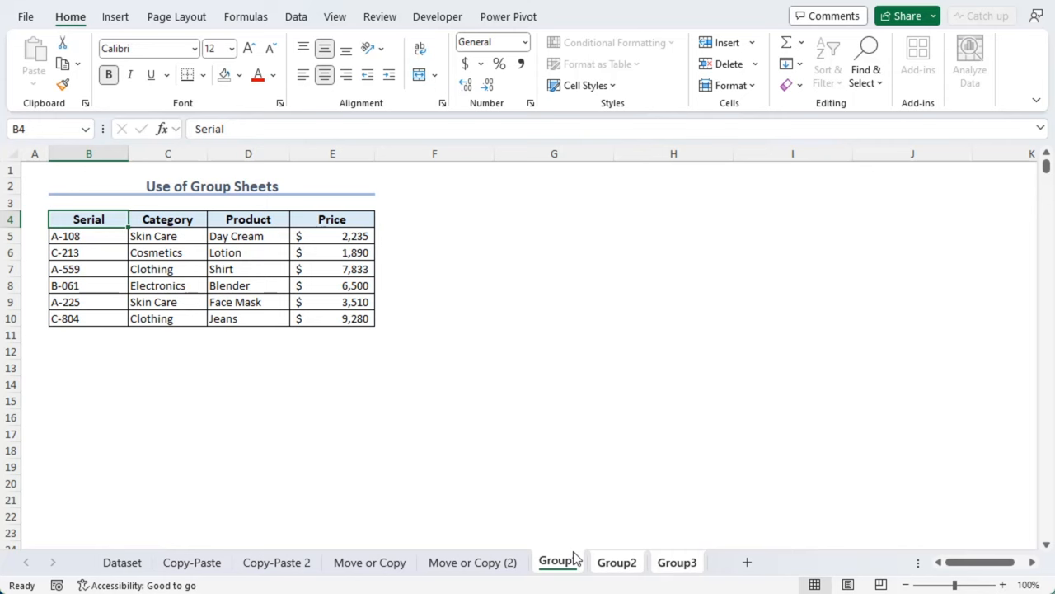
pyautogui.moveTo(568, 564)
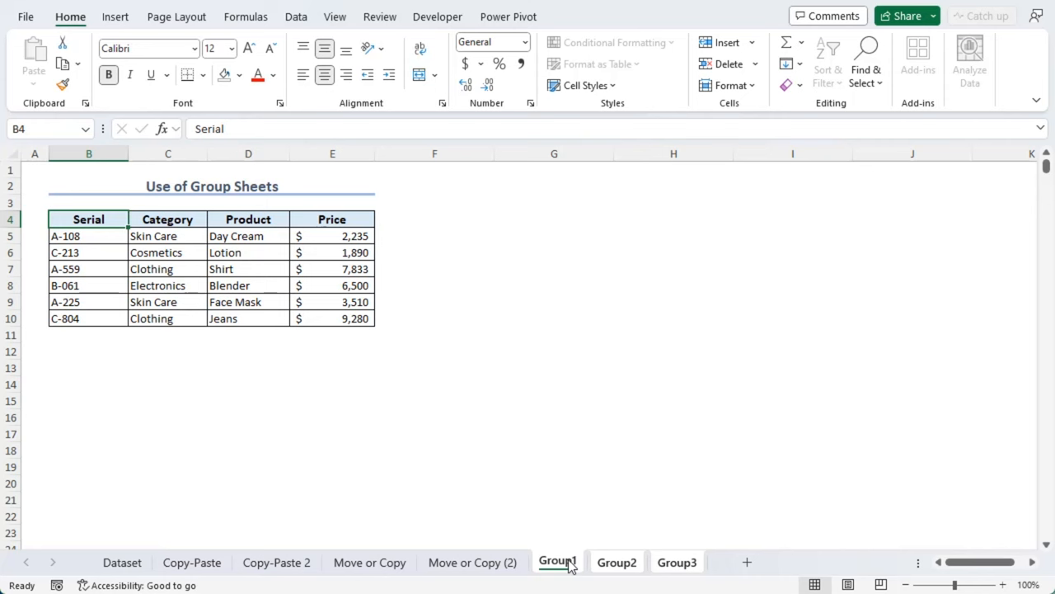
# - Begin the sheet group by selecting the Group1 tab
pyautogui.click(677, 562)
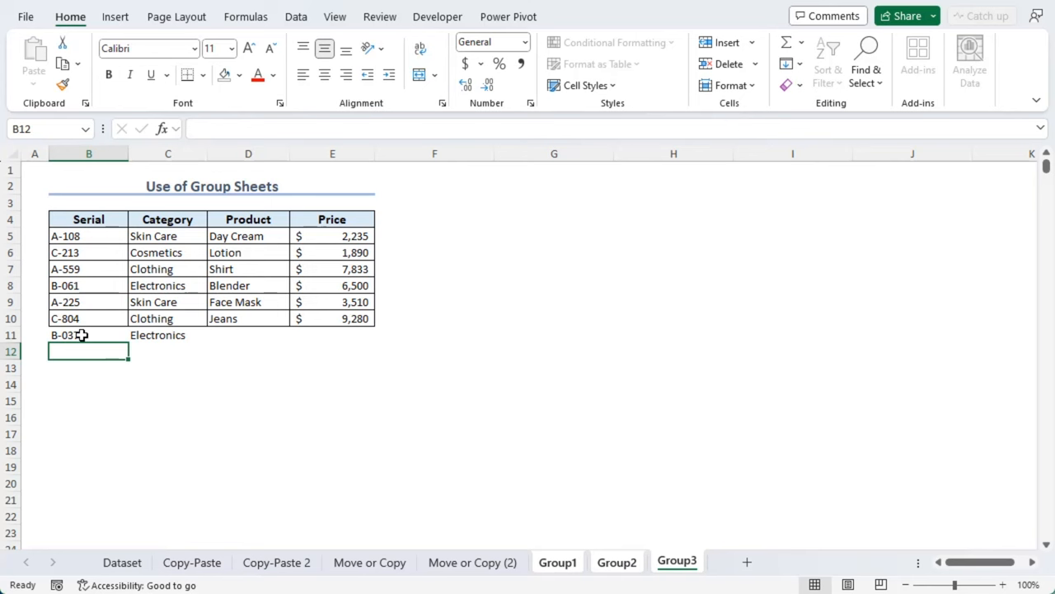
# - Select the Blender cell D8 and bring up the fill colour choices
pyautogui.click(247, 285)
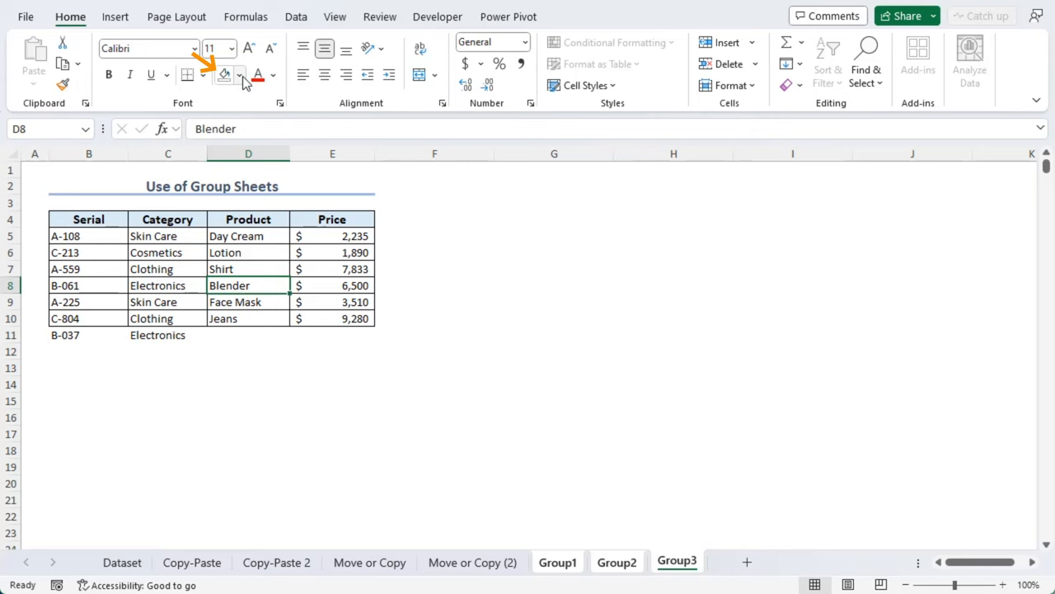
pyautogui.click(558, 561)
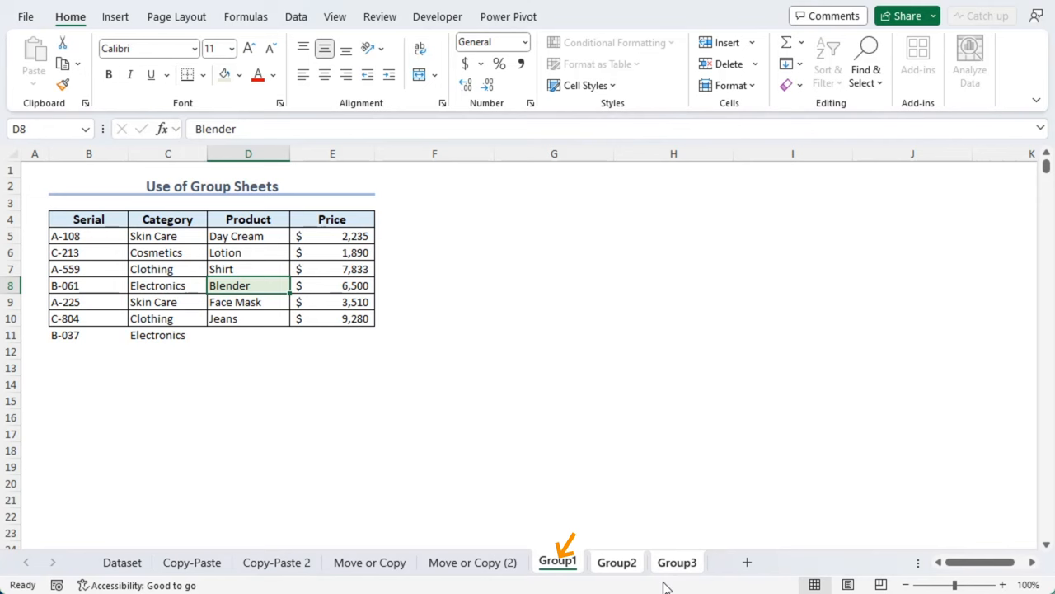
# - Check the tables on the Group1 and Group3 sheets
pyautogui.click(677, 561)
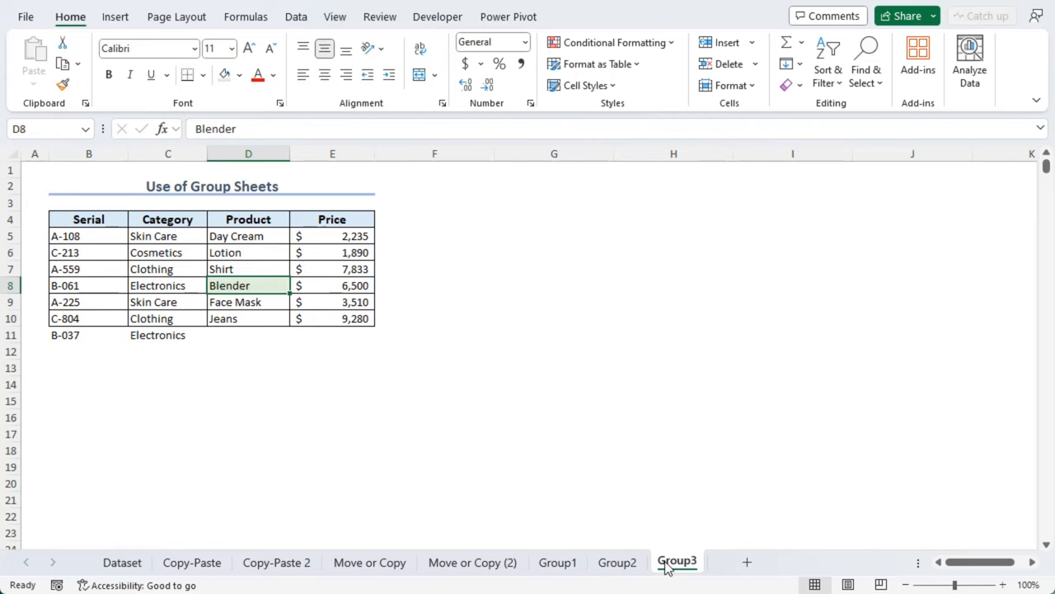
pyautogui.click(747, 561)
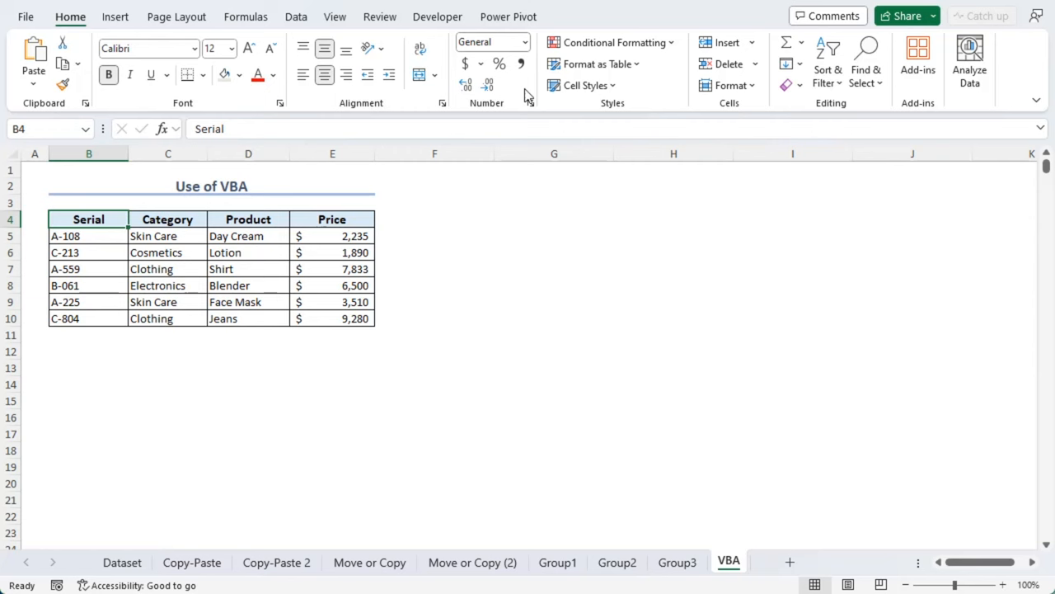
# - Turn on the Developer tab in the ribbon customization settings
pyautogui.click(379, 17)
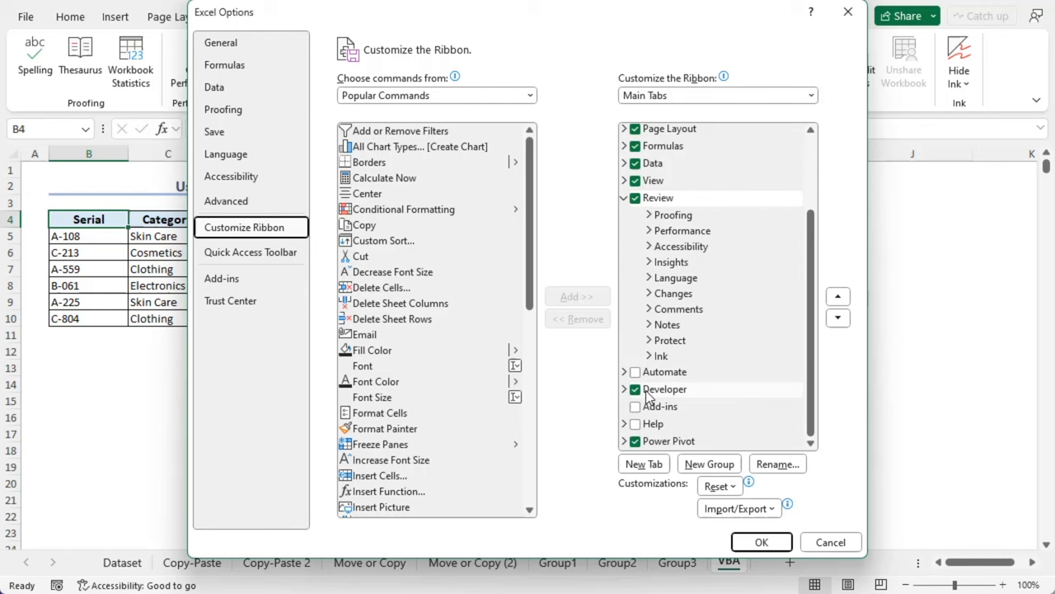
pyautogui.click(760, 542)
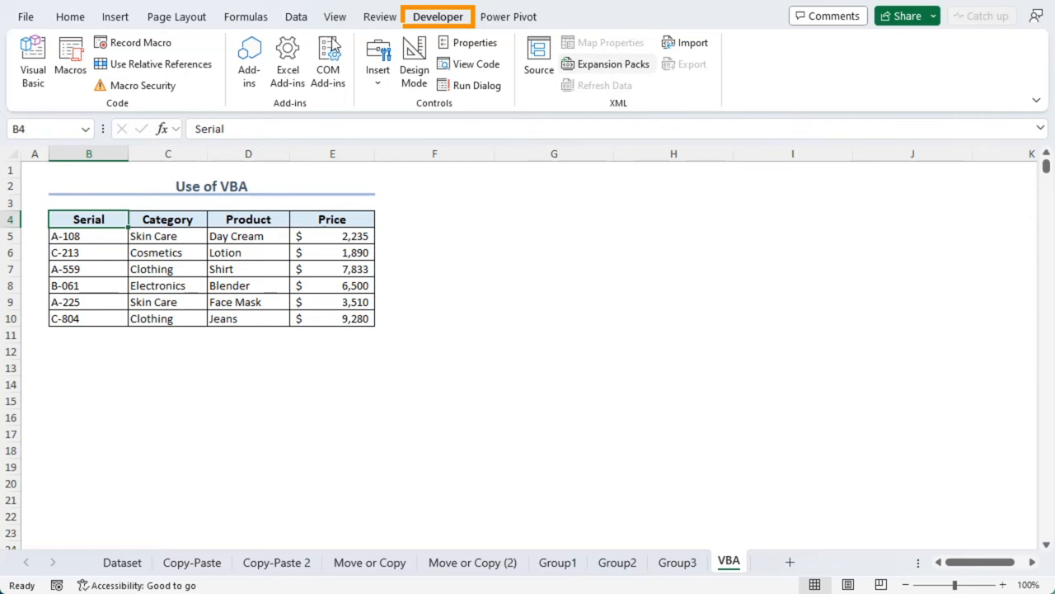
# - Add a new Module1 in the Visual Basic editor and paste the Multiple_Sheets code
pyautogui.click(32, 56)
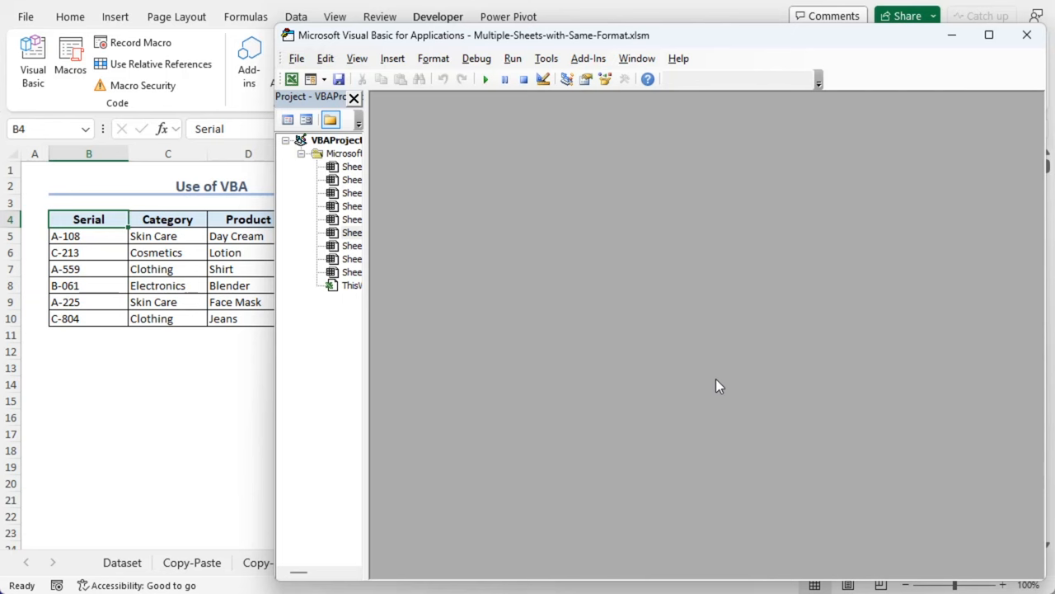
pyautogui.click(392, 58)
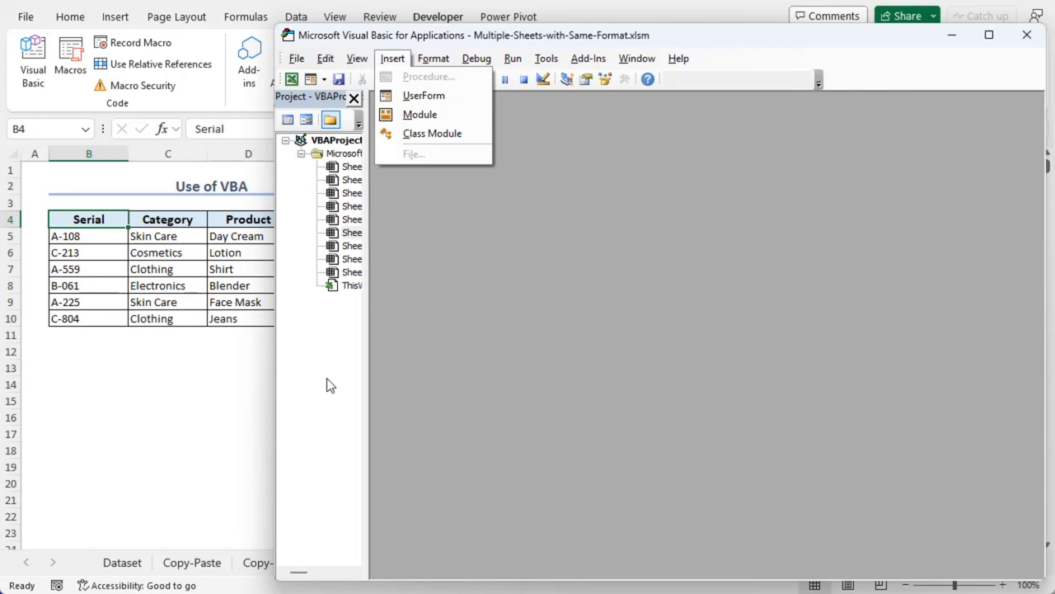
pyautogui.click(420, 114)
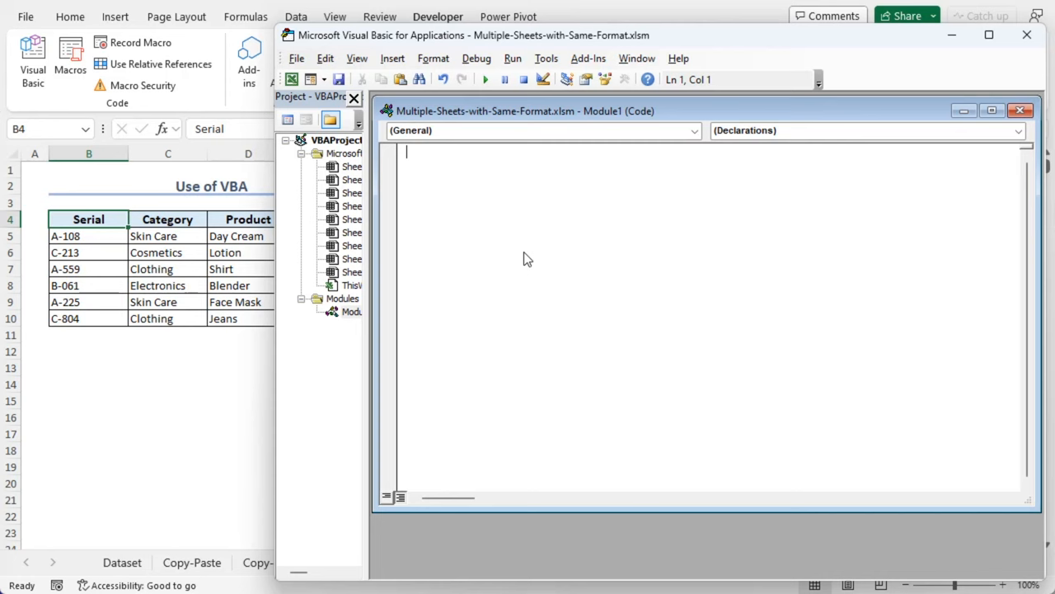
pyautogui.press('ctrl+v')
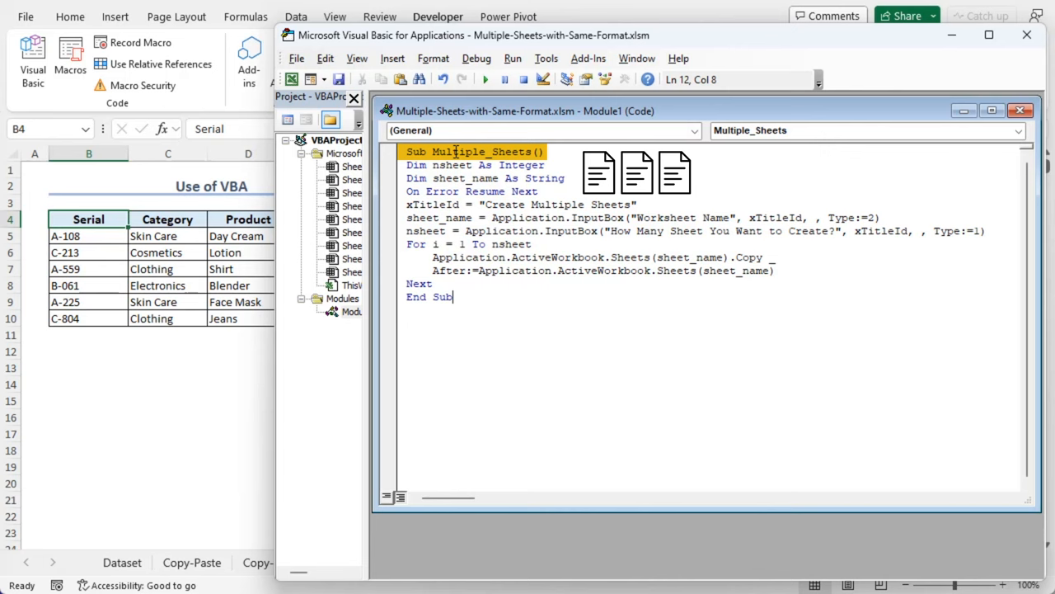
# - Review the macro's opening line and variable declarations, then run Multiple_Sheets
pyautogui.moveTo(406, 165); pyautogui.dragTo(566, 178)
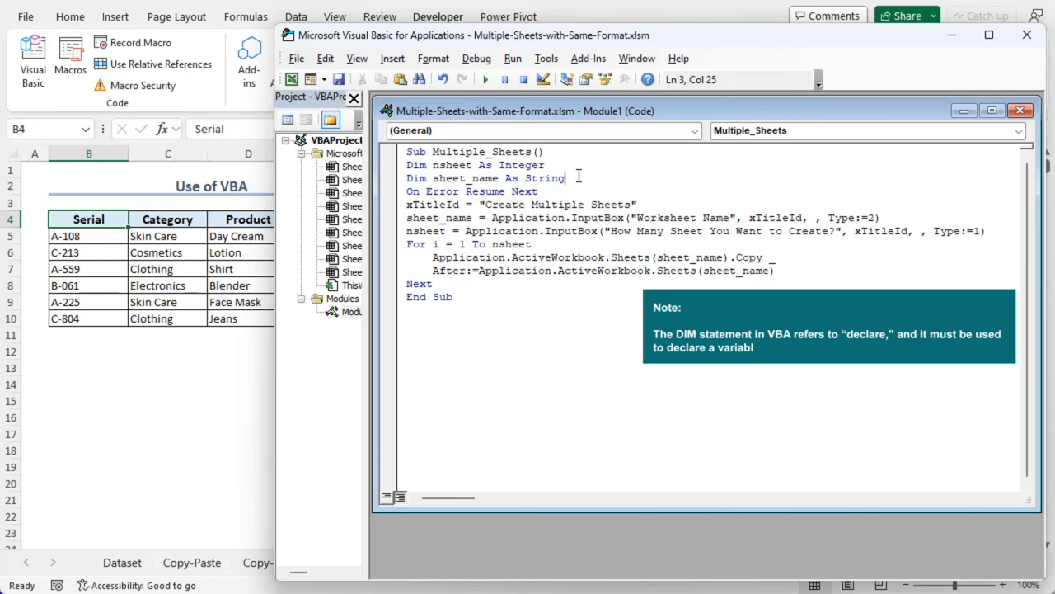
pyautogui.doubleClick(452, 165)
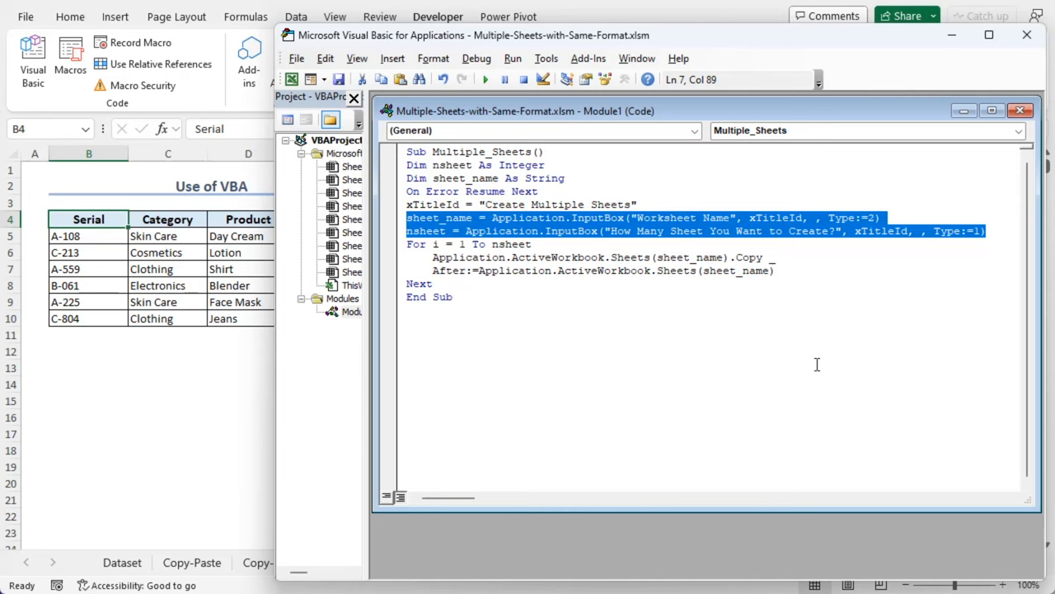
pyautogui.moveTo(783, 363)
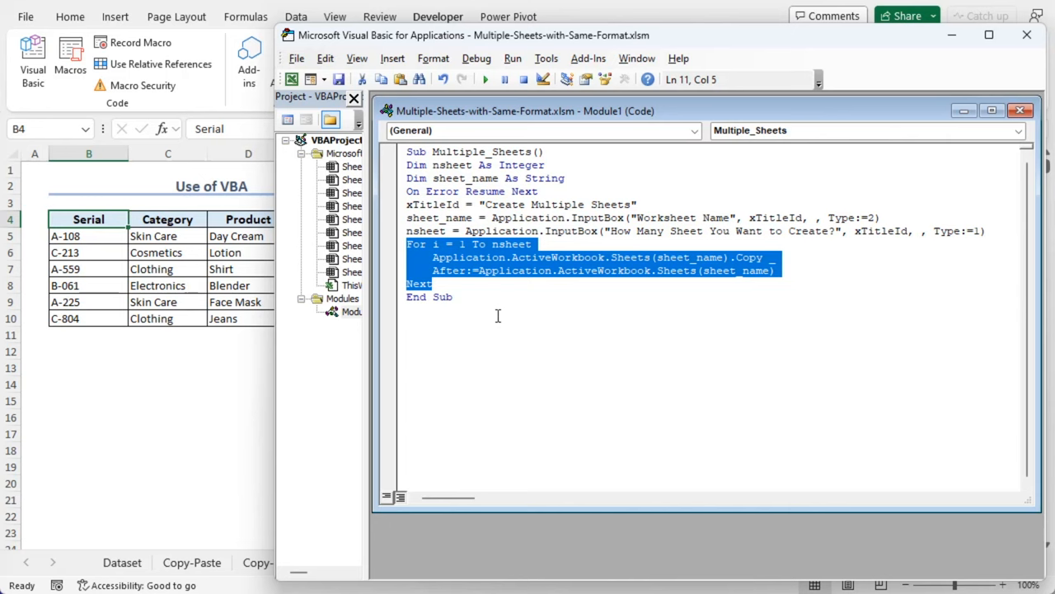
pyautogui.click(339, 80)
pyautogui.write('VBA')
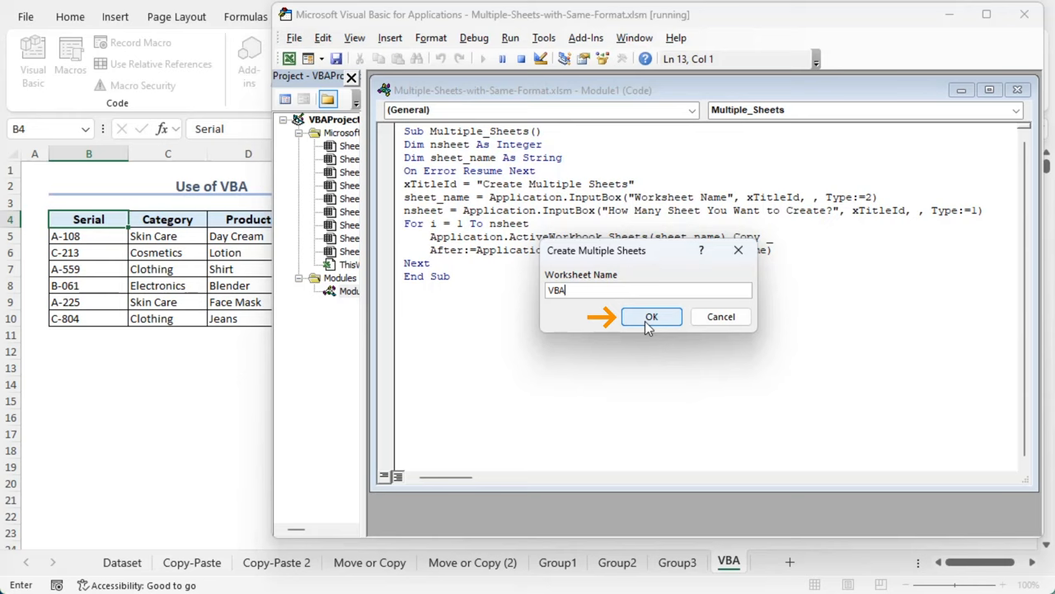
# - Confirm VBA as the worksheet name for the macro to copy
pyautogui.click(651, 317)
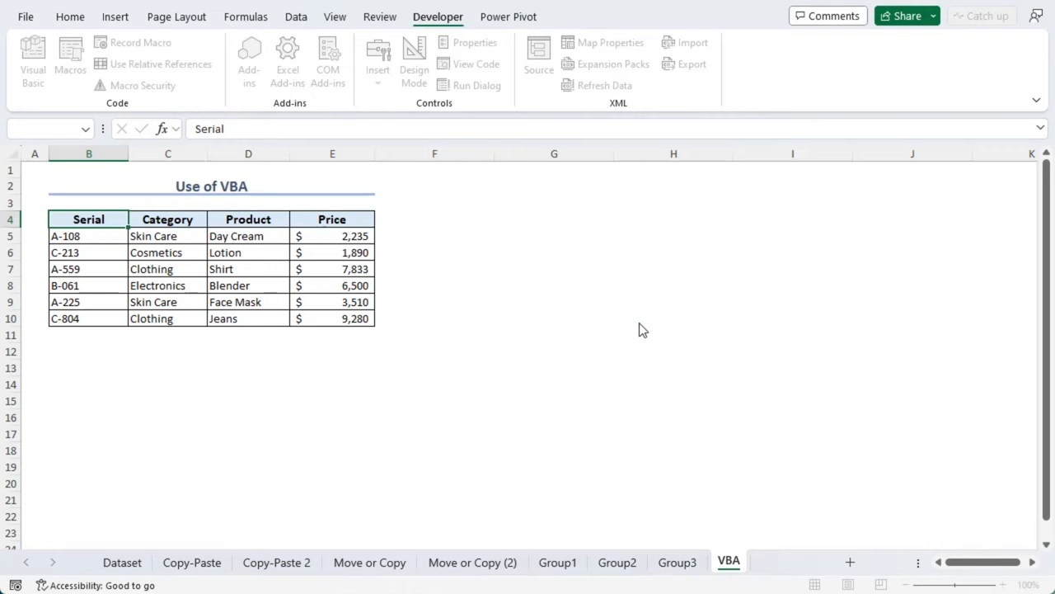